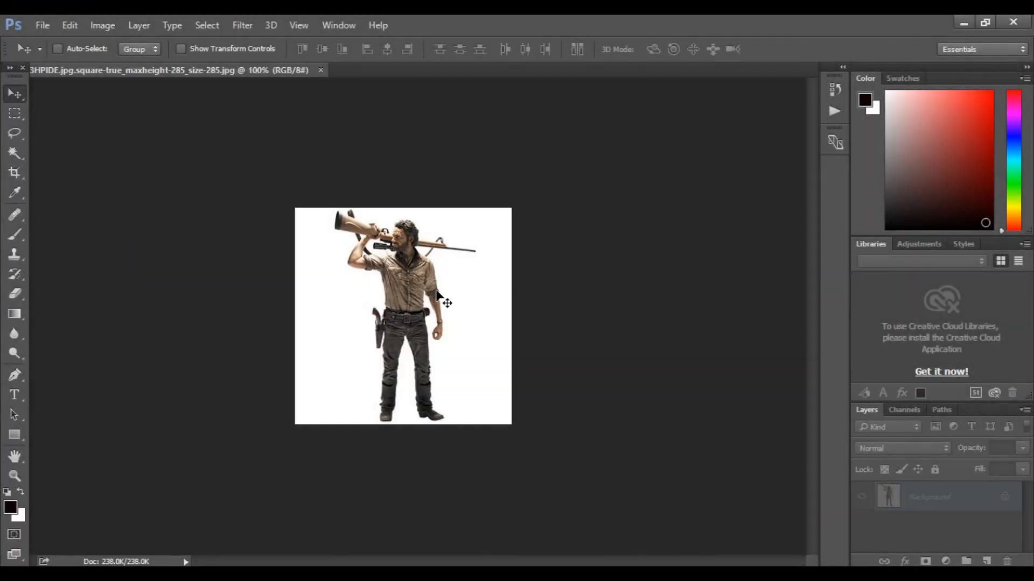
Make the Magic Wand the active tool for colour-based selection
{"action": "left_click", "coordinate": [946, 498]}
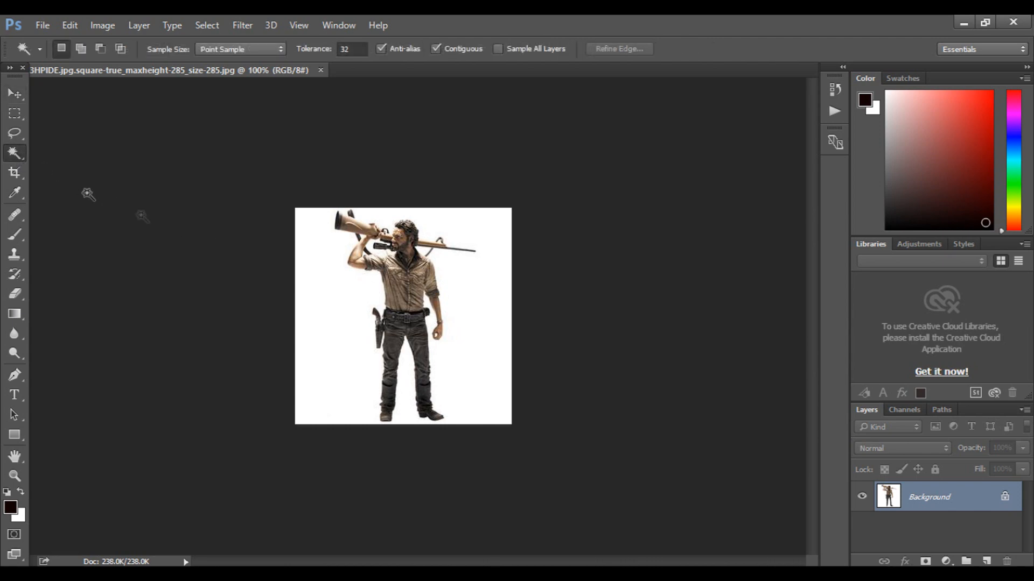
Select the white background around the man with the Magic Wand
{"action": "left_click", "coordinate": [356, 260]}
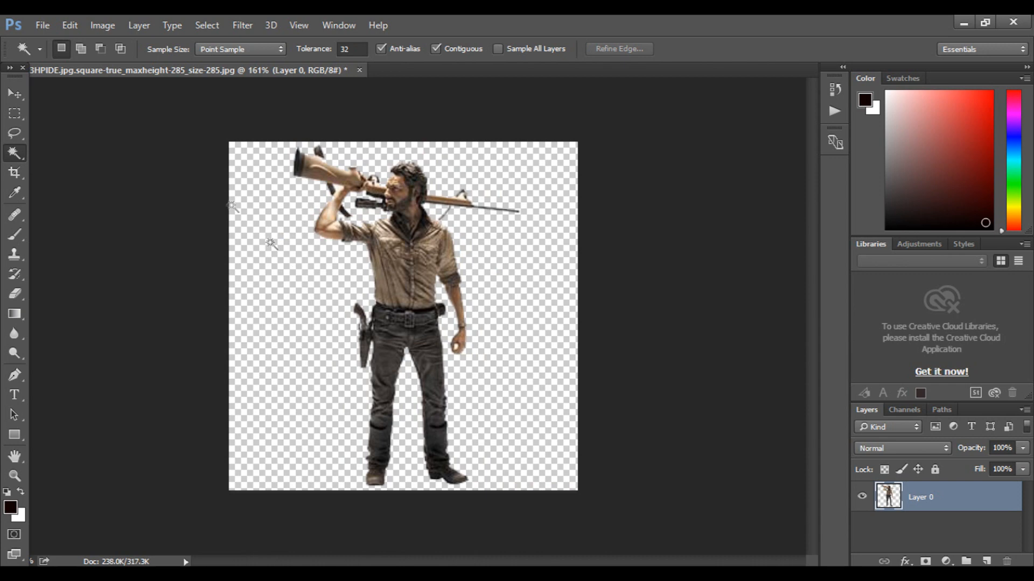
Apply a Camera Raw adjustment with Exposure -5 and Contrast +100 to blacken the figure
{"action": "left_click", "coordinate": [243, 25]}
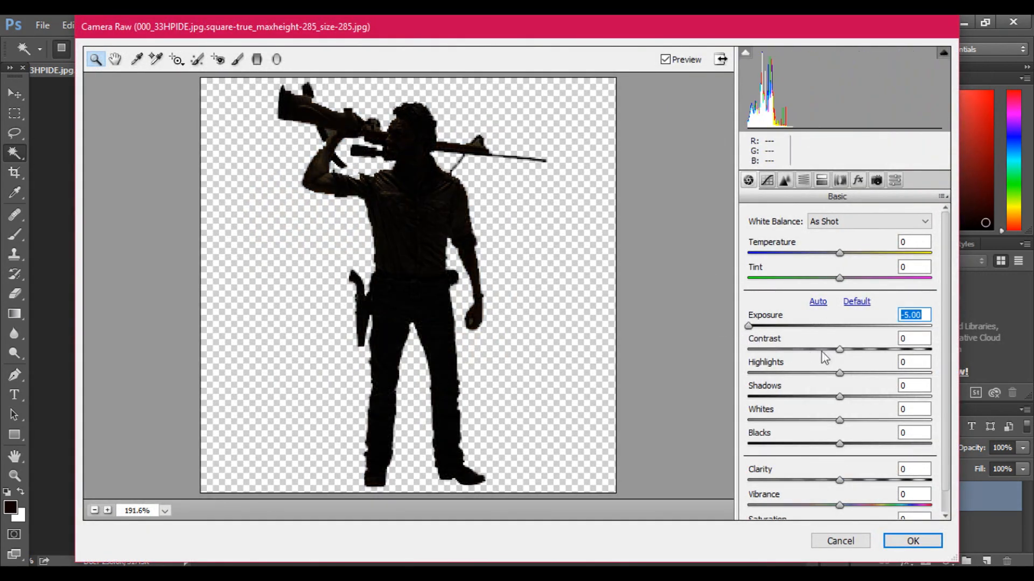
{"action": "left_click_drag", "start_coordinate": [839, 351], "coordinate": [930, 351]}
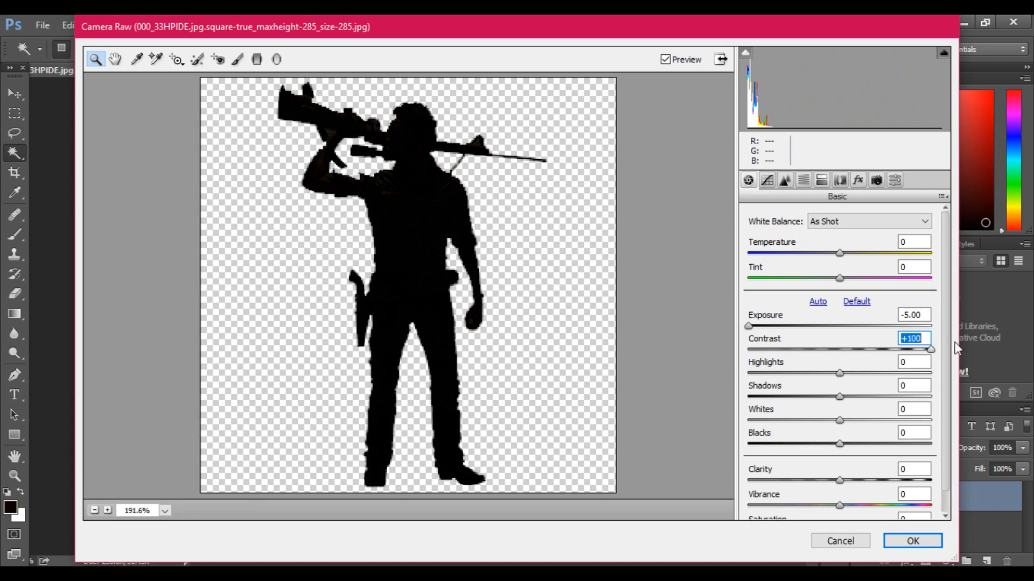
{"action": "left_click", "coordinate": [912, 541]}
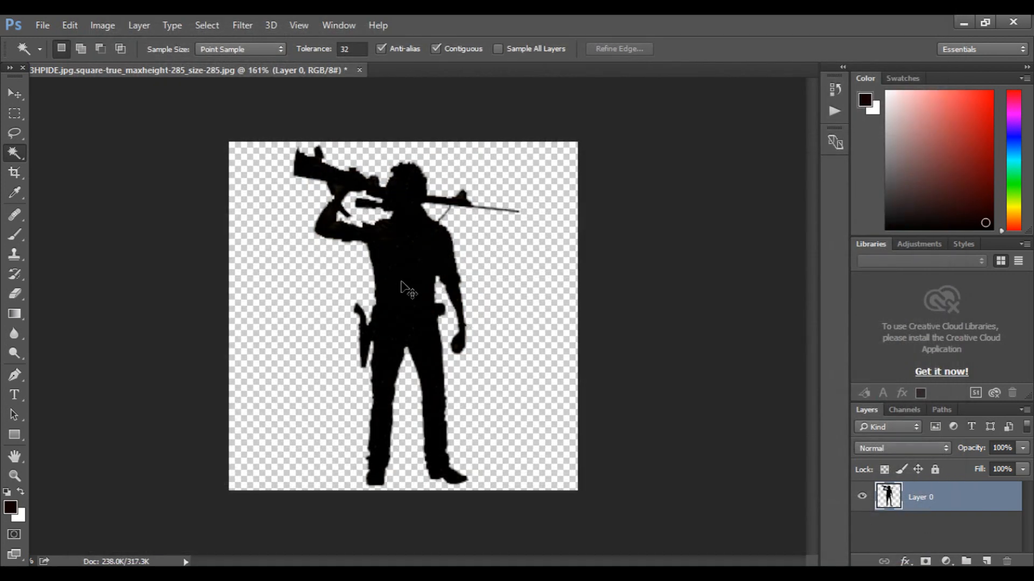
Paste the copied black silhouette onto the Illustrator artboard as an embedded image
{"action": "left_click", "coordinate": [404, 292]}
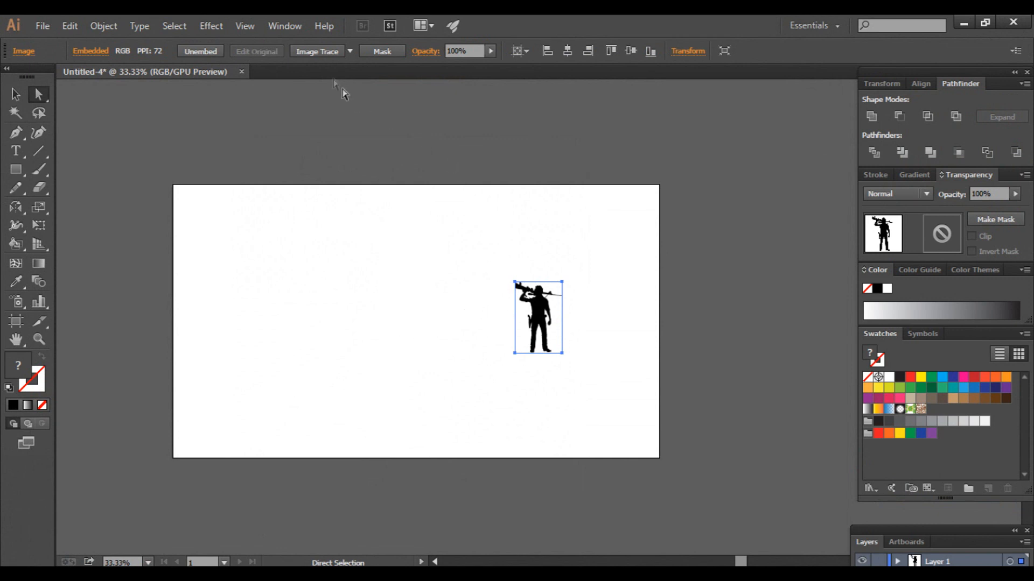
Image Trace and Expand the silhouette into black vector paths, enlarge it, then deselect
{"action": "left_click", "coordinate": [316, 51]}
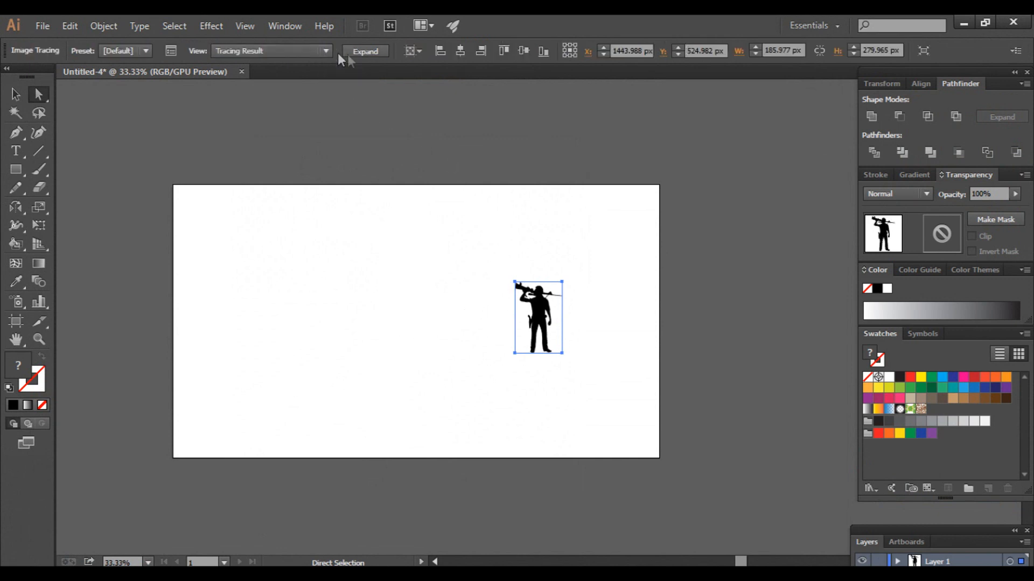
{"action": "left_click", "coordinate": [366, 50]}
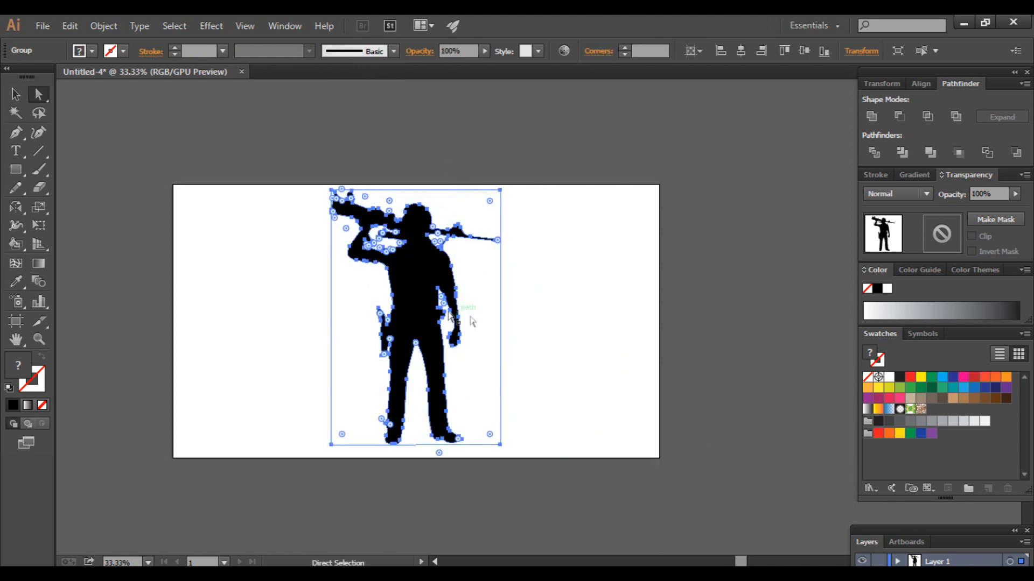
{"action": "left_click", "coordinate": [554, 329]}
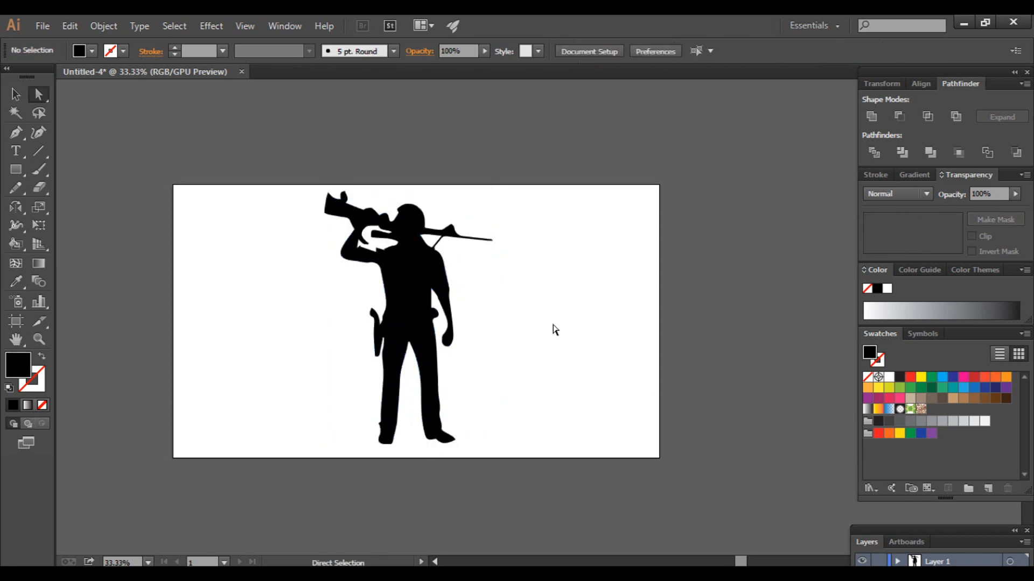